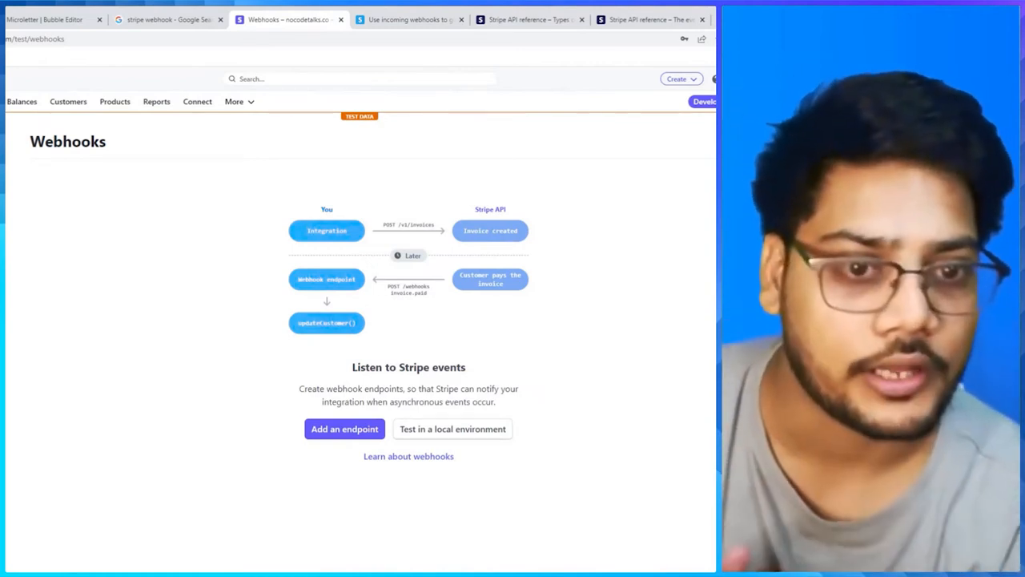
mouse_move(355, 192)
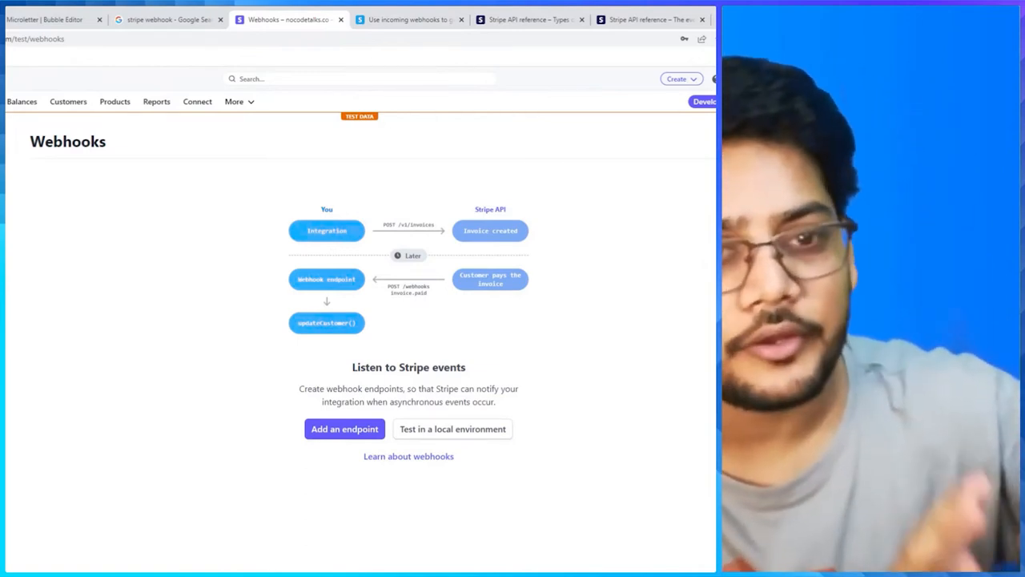
Switch from Stripe's empty Webhooks page to the Microletter Bubble editor's backend workflows
left_click(178, 14)
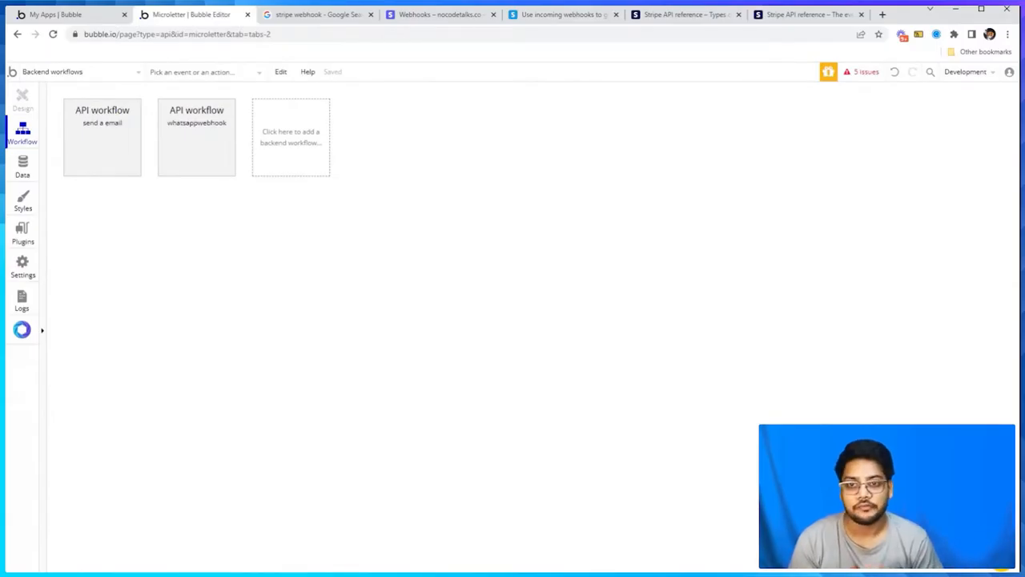
Confirm Settings > API has 'Enable Workflow API and backend workflows' checked, then return to backend workflows
left_click(23, 267)
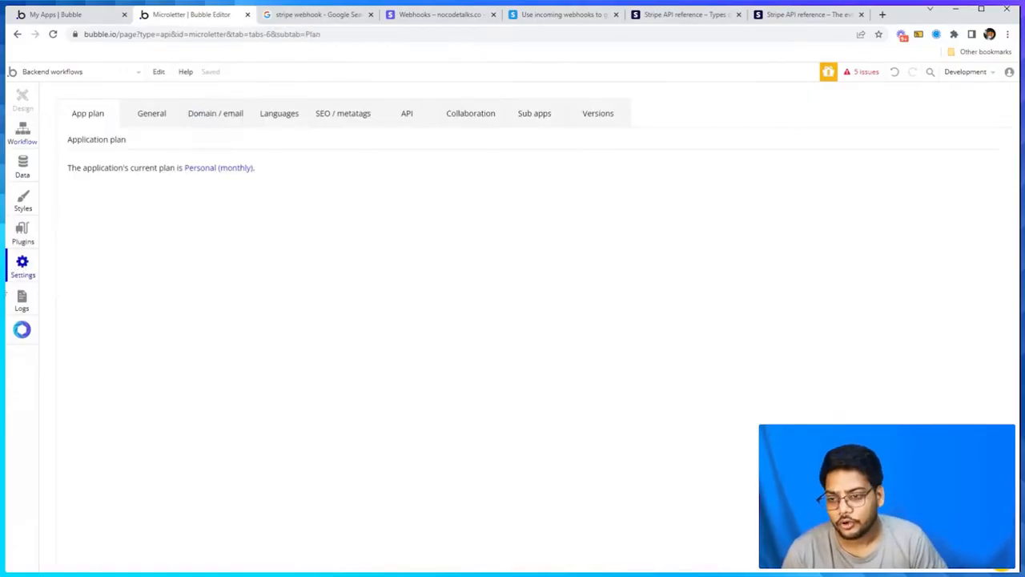
left_click(407, 113)
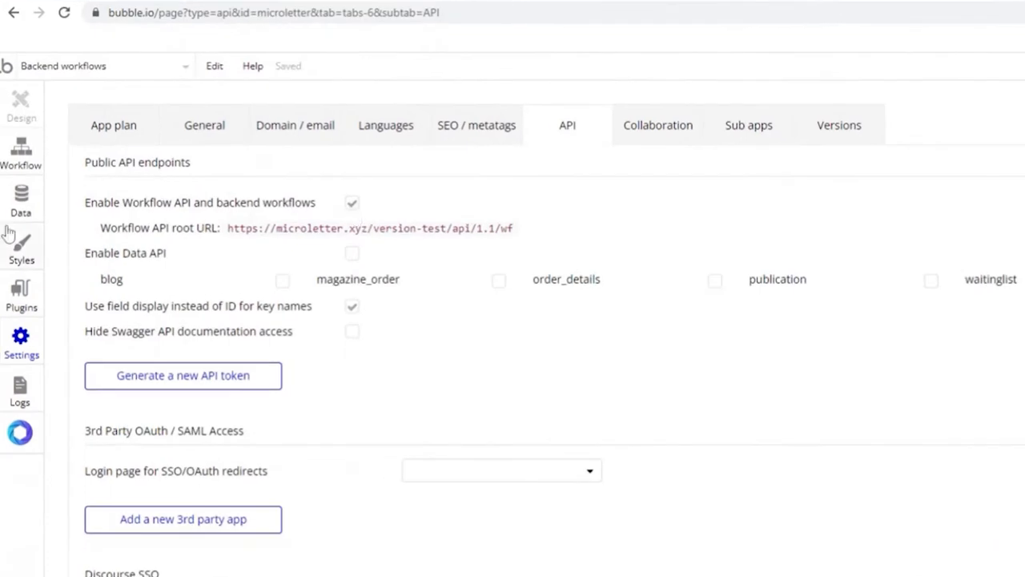
mouse_move(78, 70)
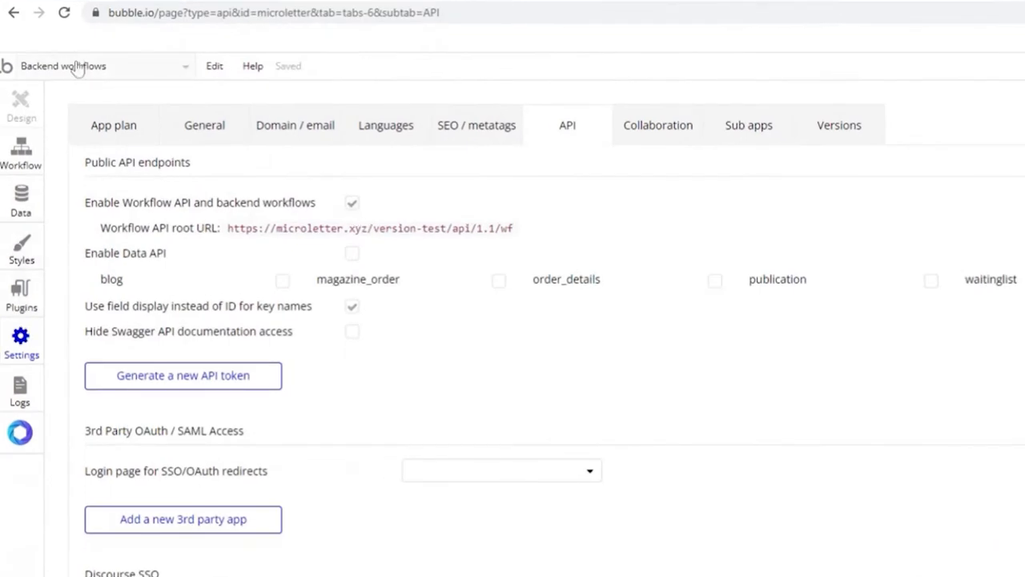
left_click(21, 152)
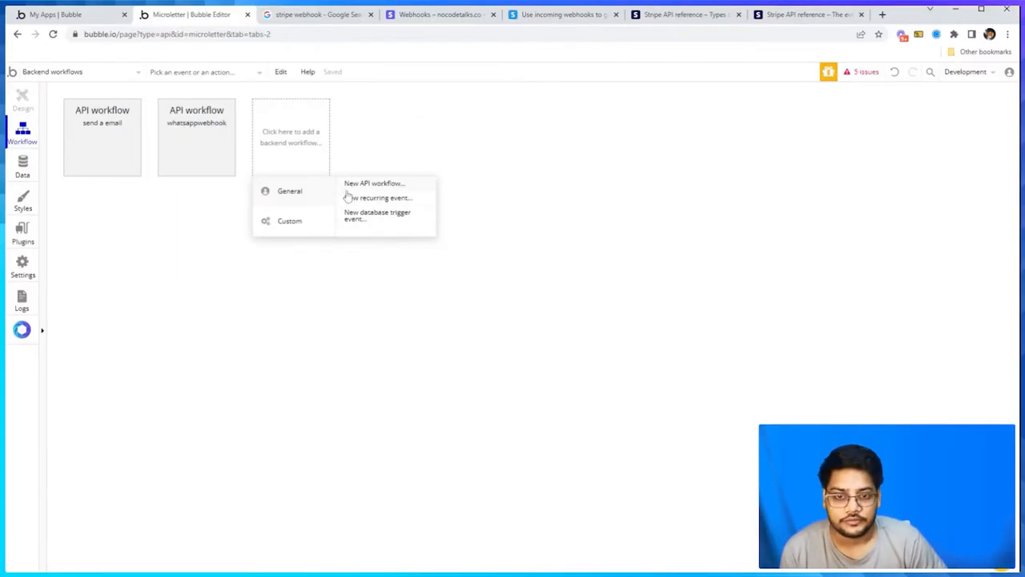
Create API workflow 'StripeWebhook' with parameters set to Detect request data, and start detection
left_click(374, 183)
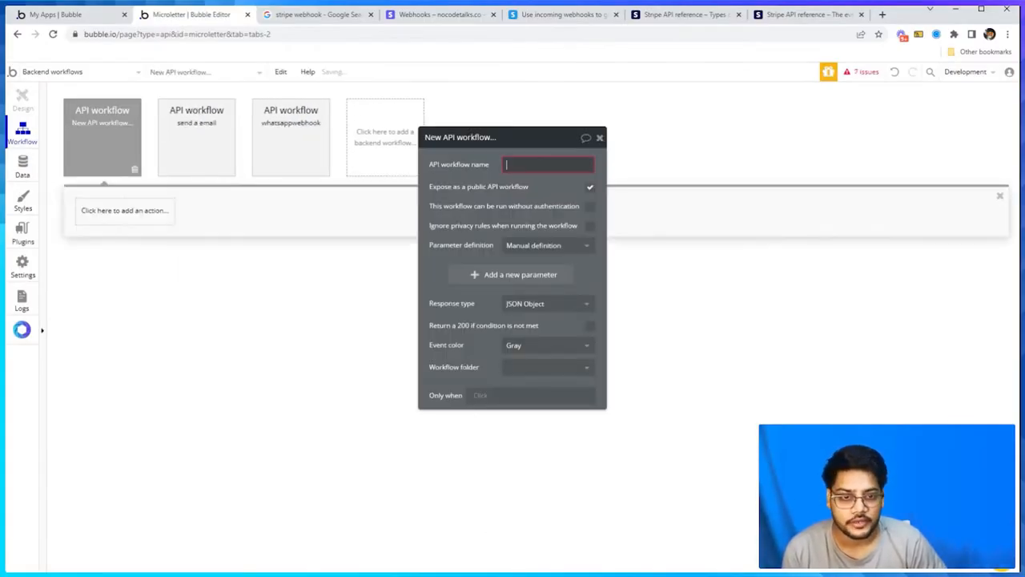
type("StripeWebhook")
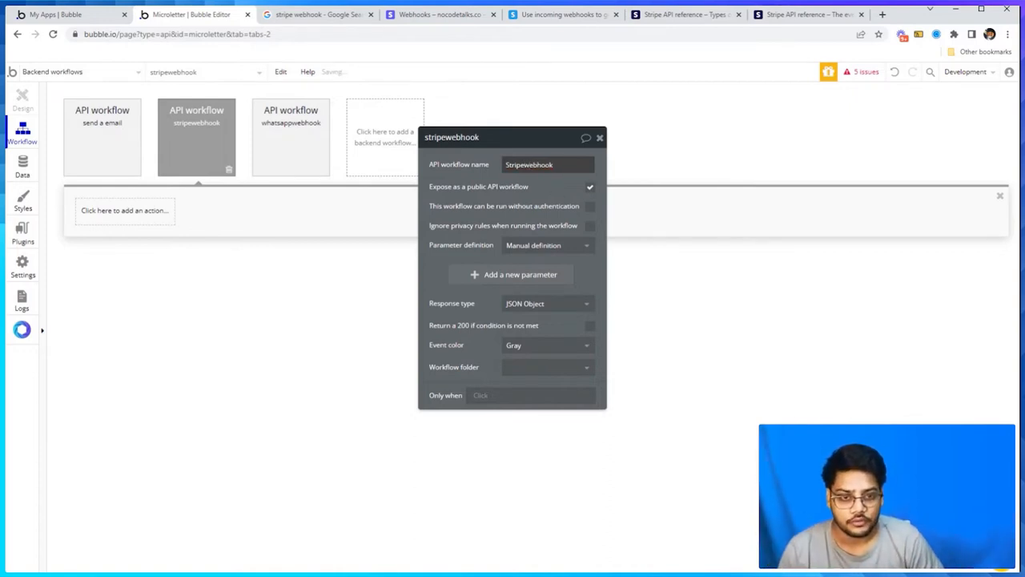
left_click(547, 245)
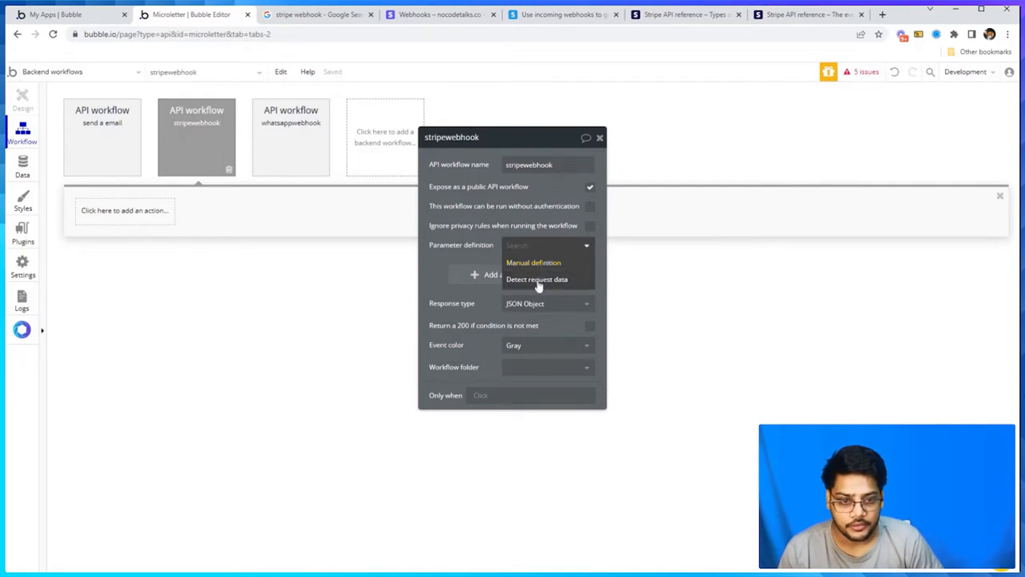
left_click(537, 279)
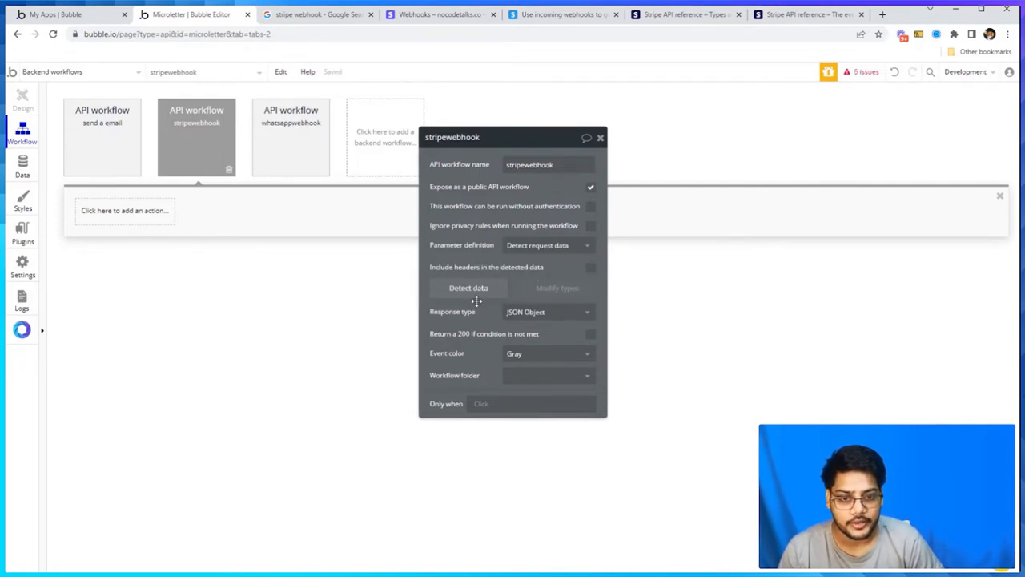
left_click(468, 288)
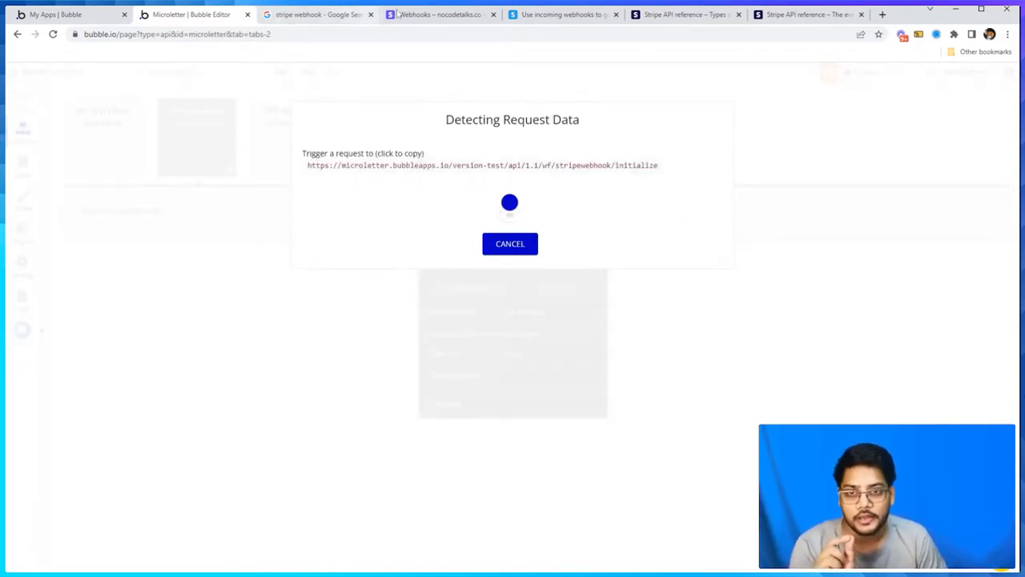
left_click(437, 14)
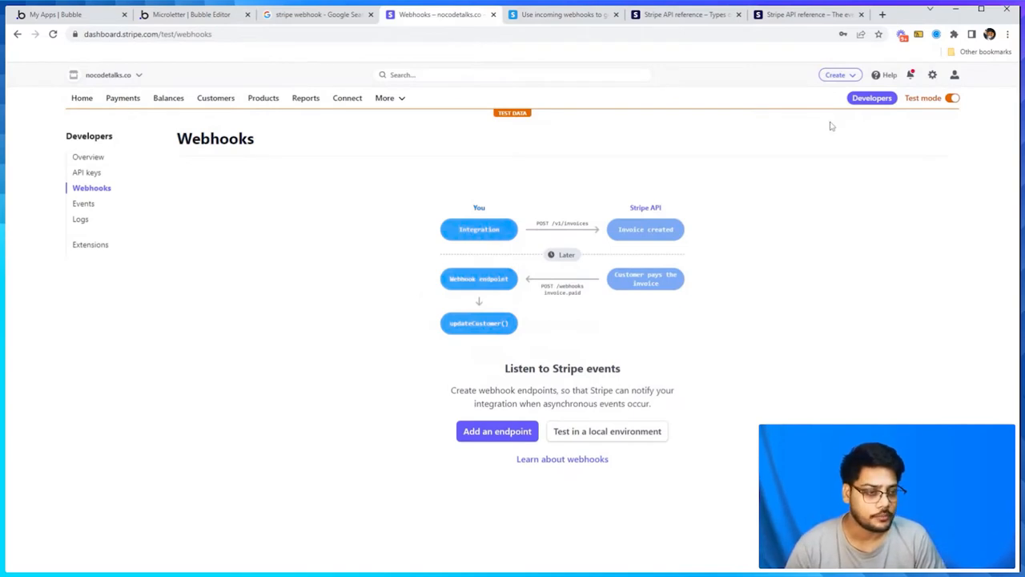
mouse_move(440, 459)
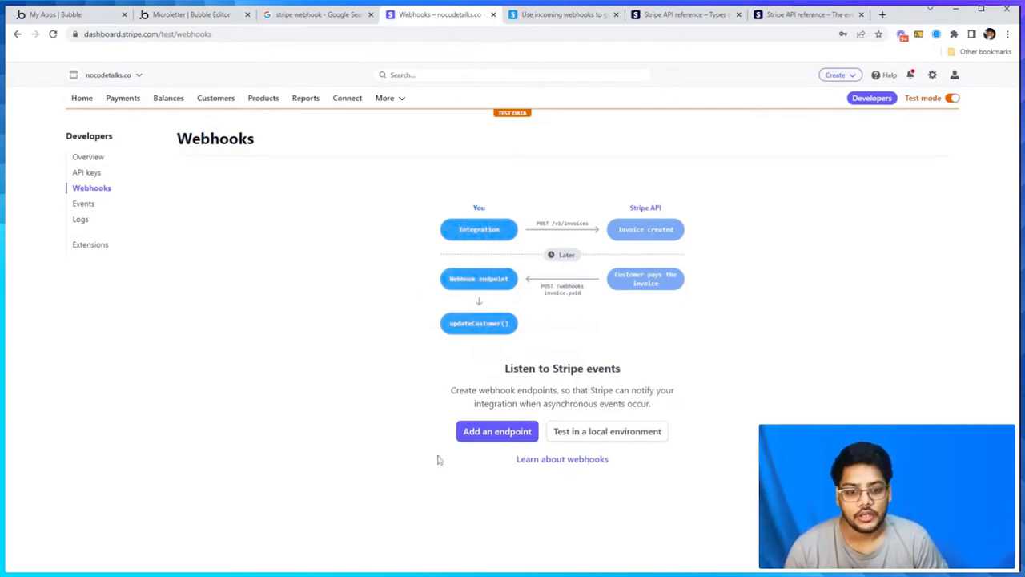
Add a Stripe webhook endpoint for the Bubble initialize URL described 'Webhook example', then open event selection
left_click(496, 431)
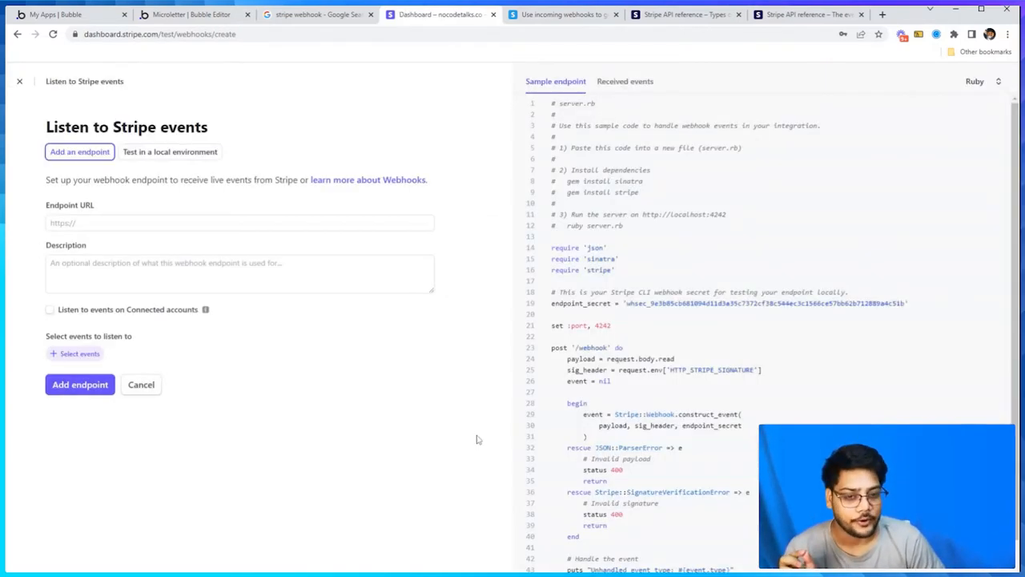
left_click(240, 272)
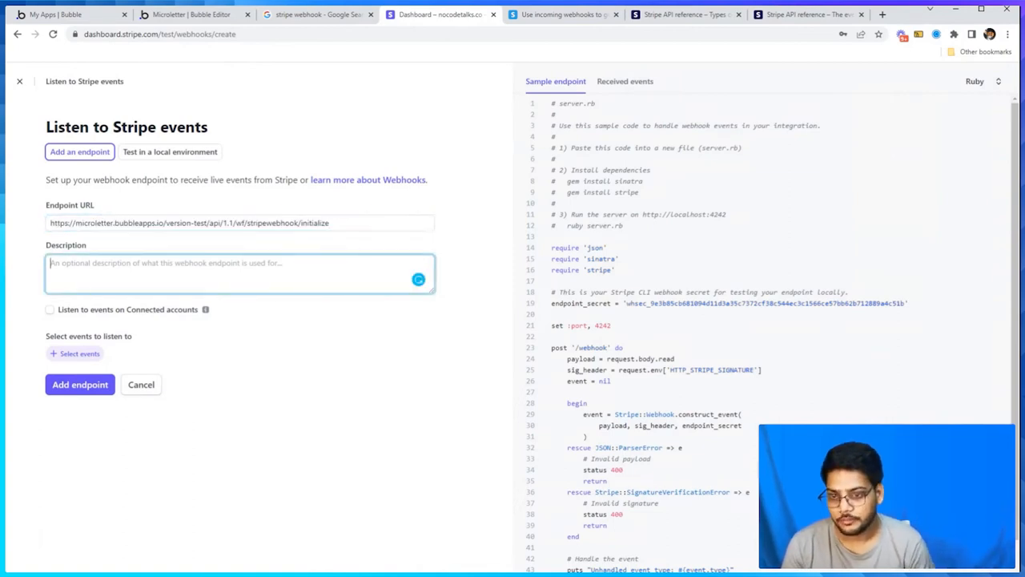
type("Webhook example")
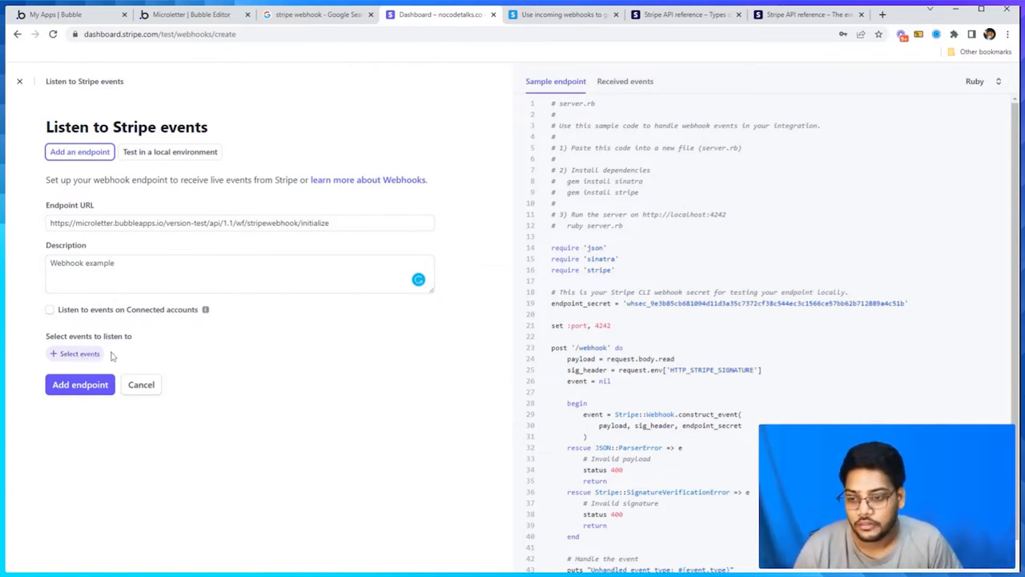
left_click(75, 354)
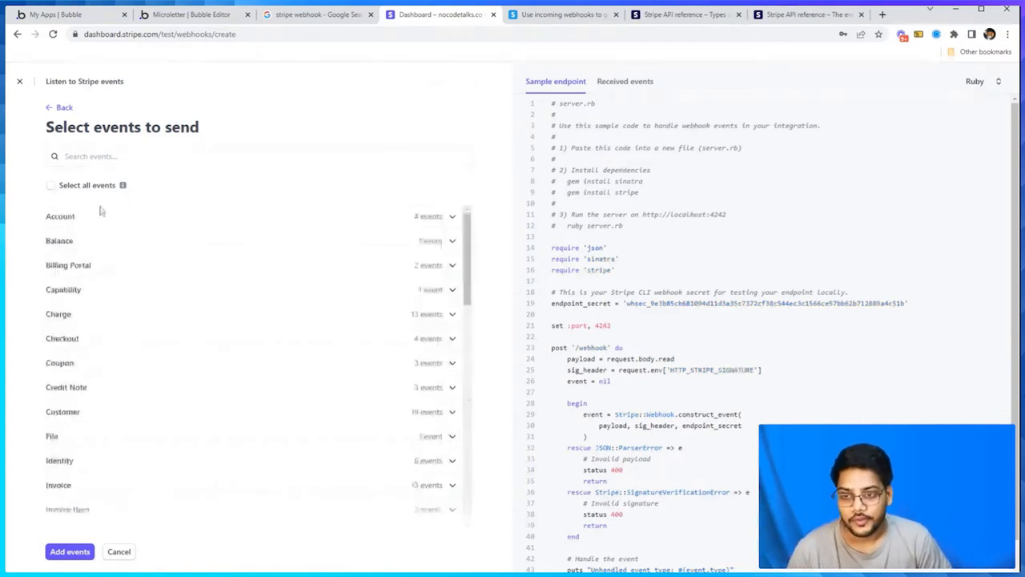
Scroll the event list to find the Invoice events and tick invoice.paid
scroll("down", 3)
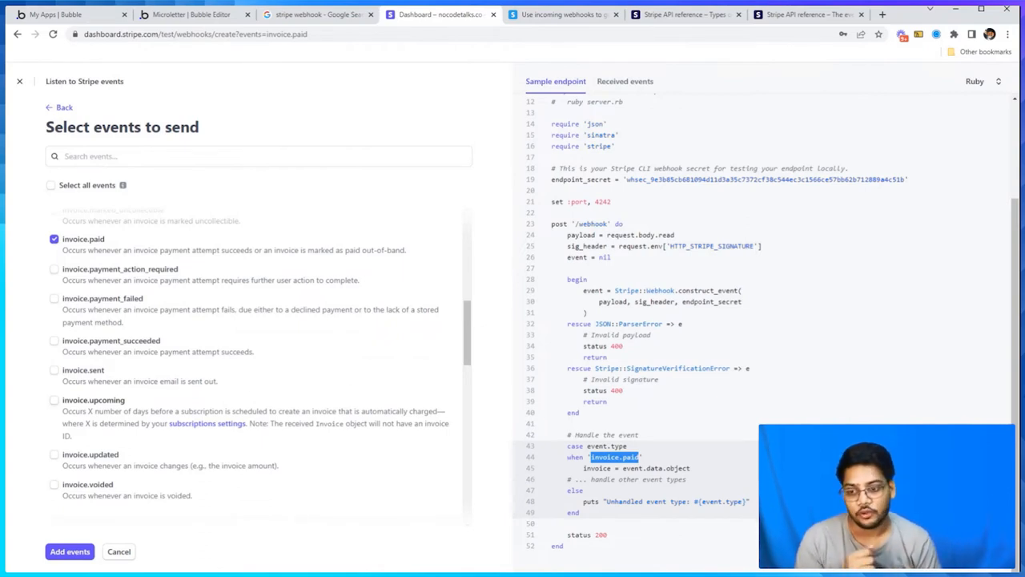
Subscribe the endpoint to all 187 events, create it, and open the Stripe Plugin Demo editor
left_click(51, 456)
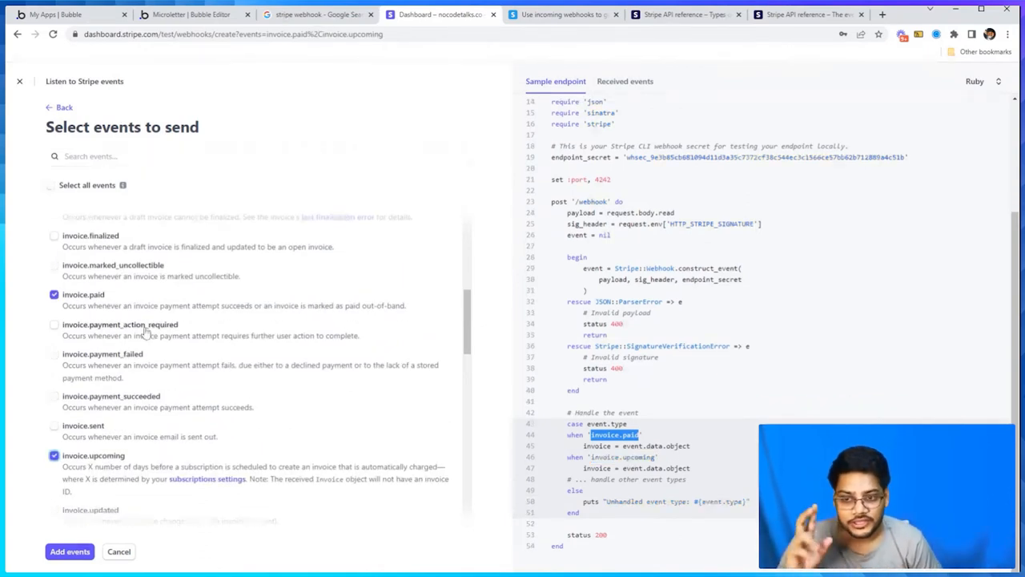
scroll("down", 3)
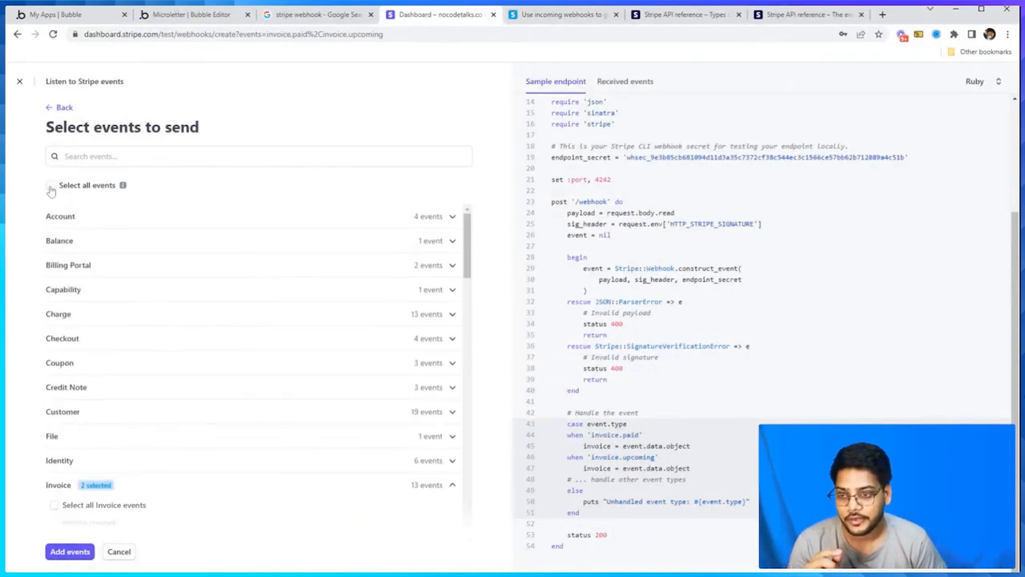
left_click(49, 185)
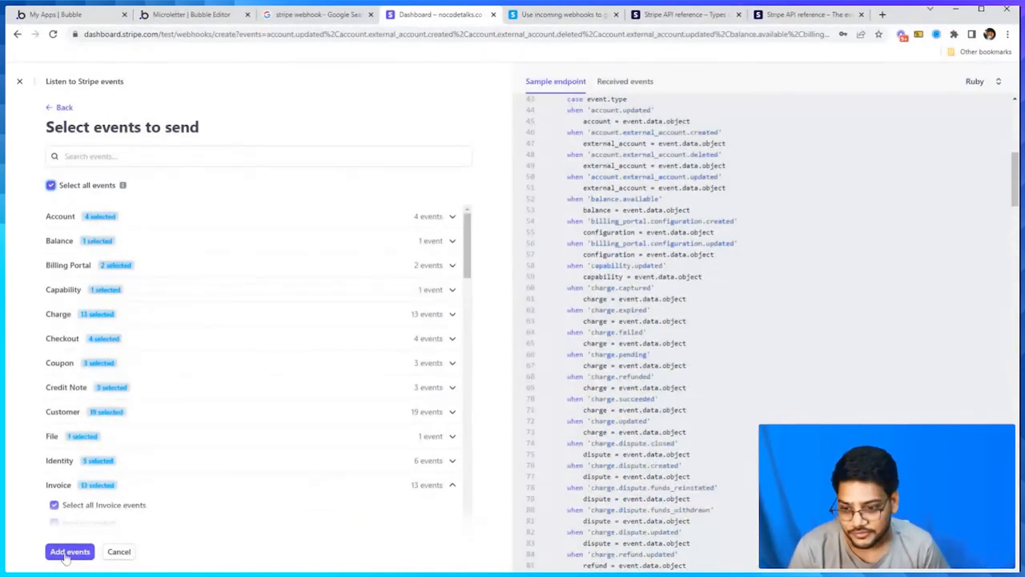
left_click(68, 552)
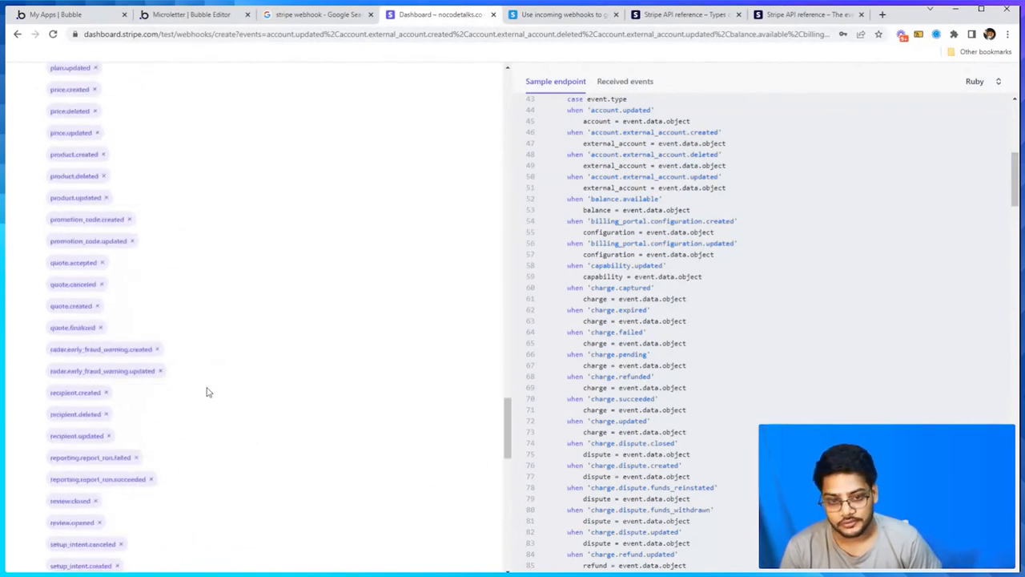
scroll("down", 3)
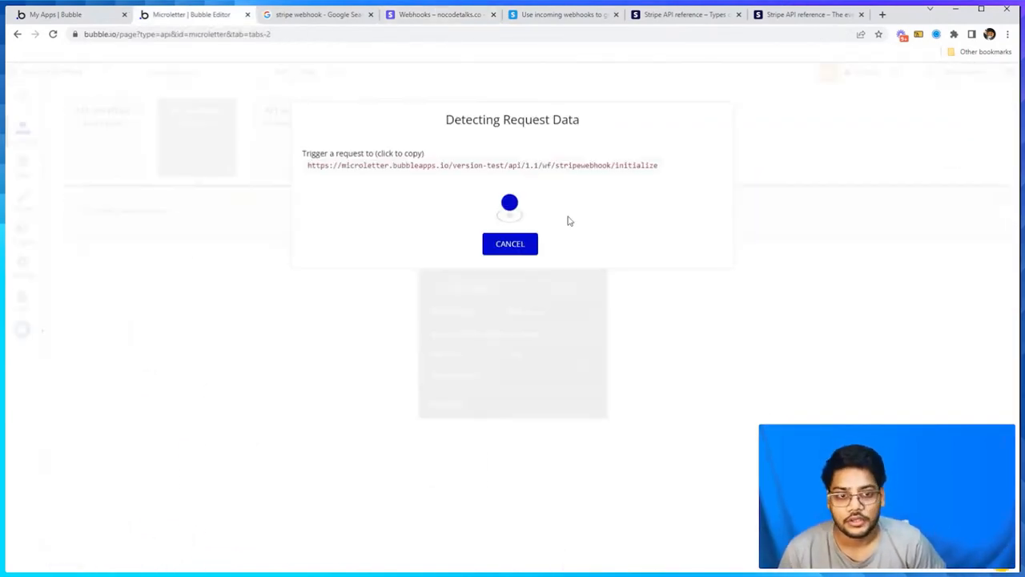
left_click(435, 16)
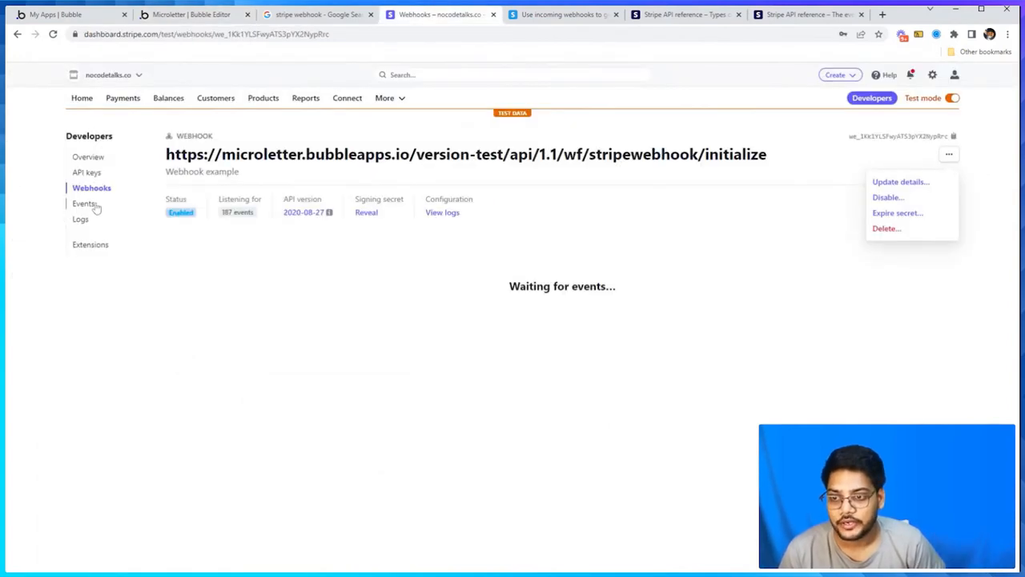
left_click(82, 202)
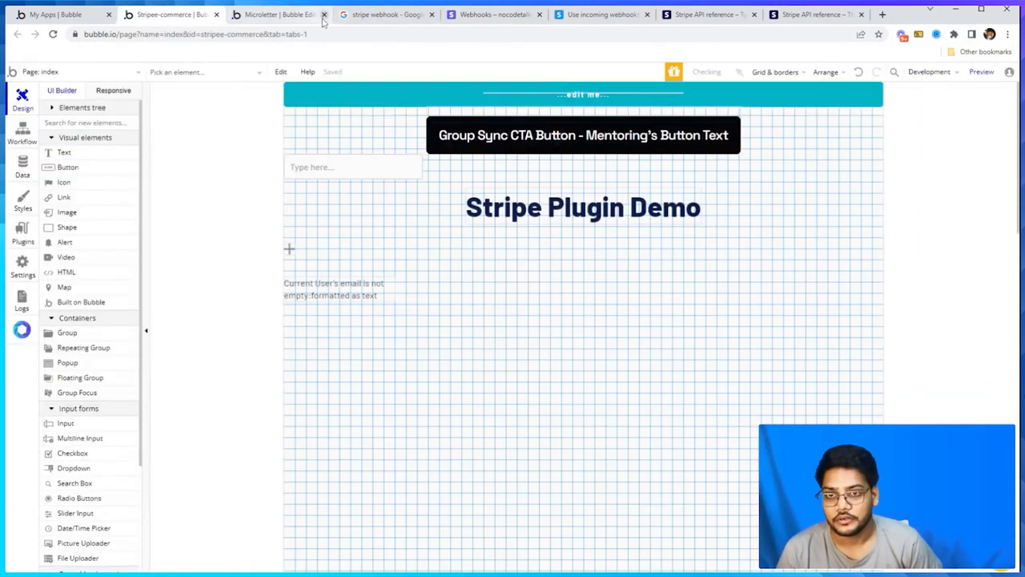
Make a test payment from the checkout page so stripewebhook captures a Stripe event
left_click(72, 71)
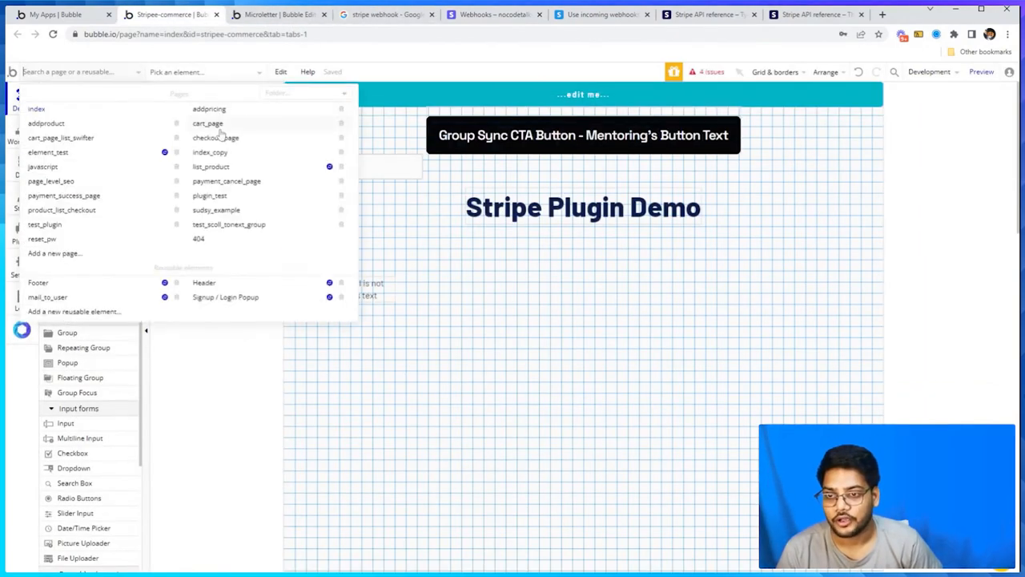
left_click(207, 122)
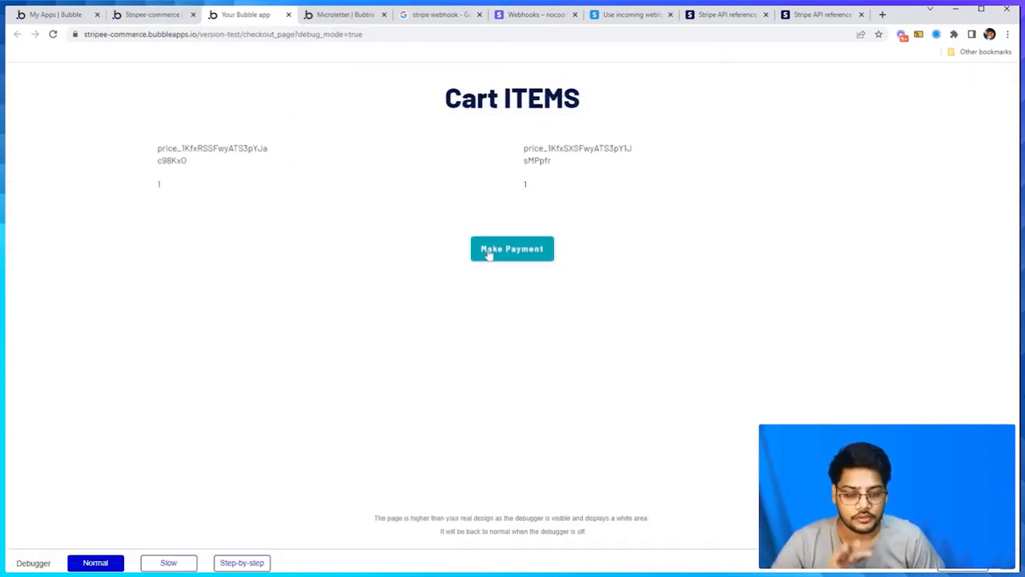
left_click(512, 249)
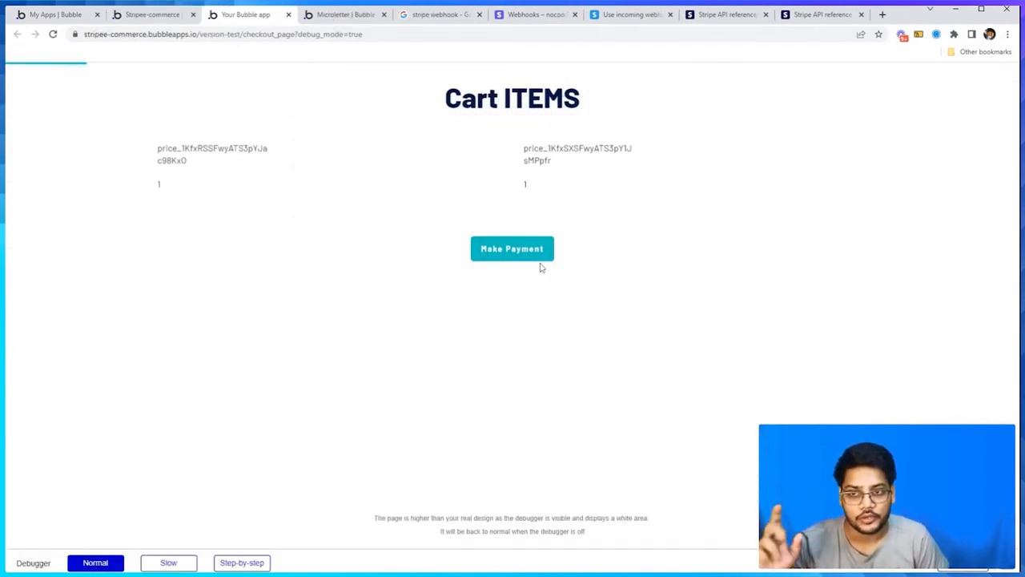
left_click(512, 248)
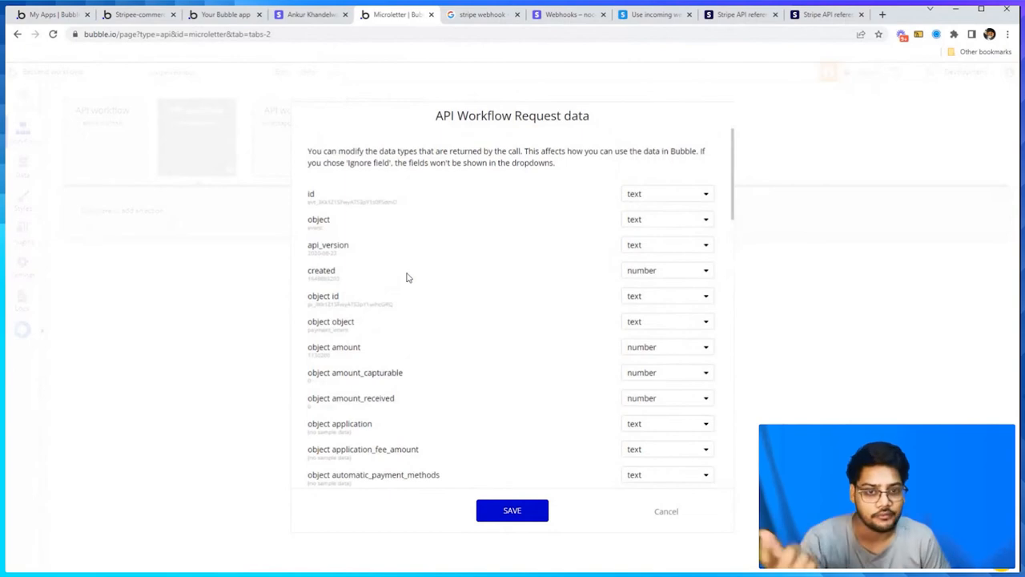
Review the detected payment_intent.created fields and save them as stripewebhook's request data
scroll("down", 3)
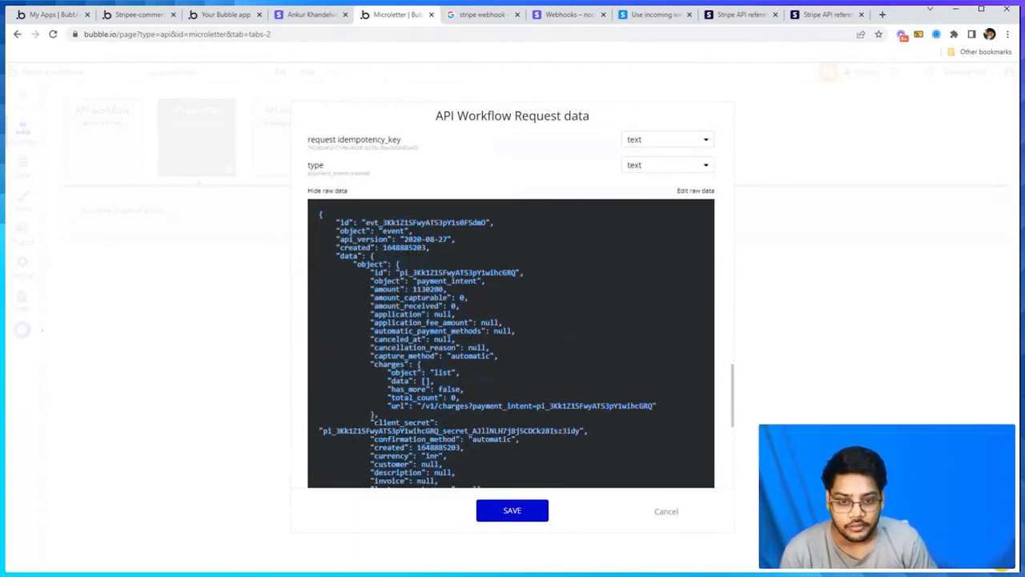
scroll("down", 3)
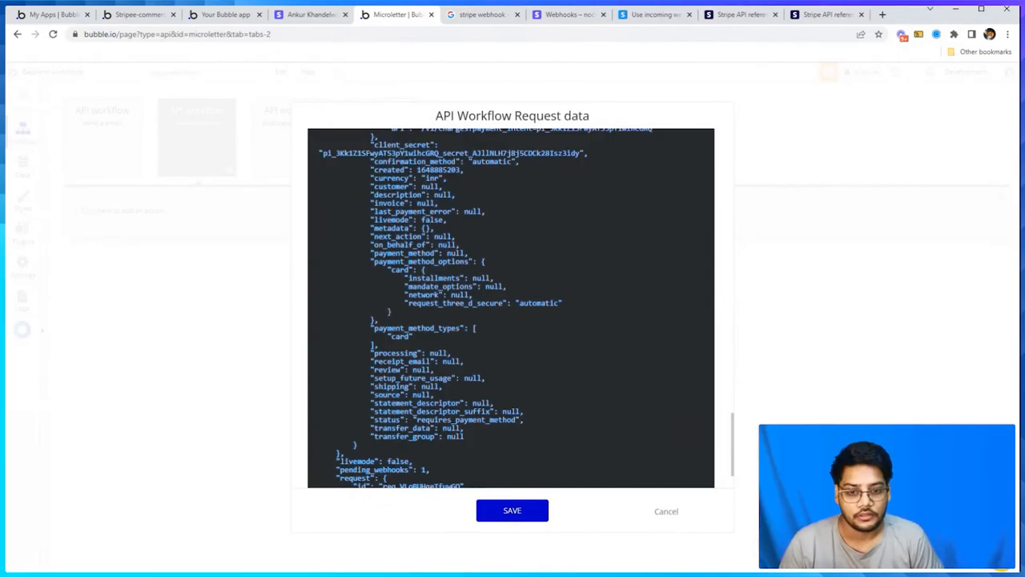
scroll("down", 3)
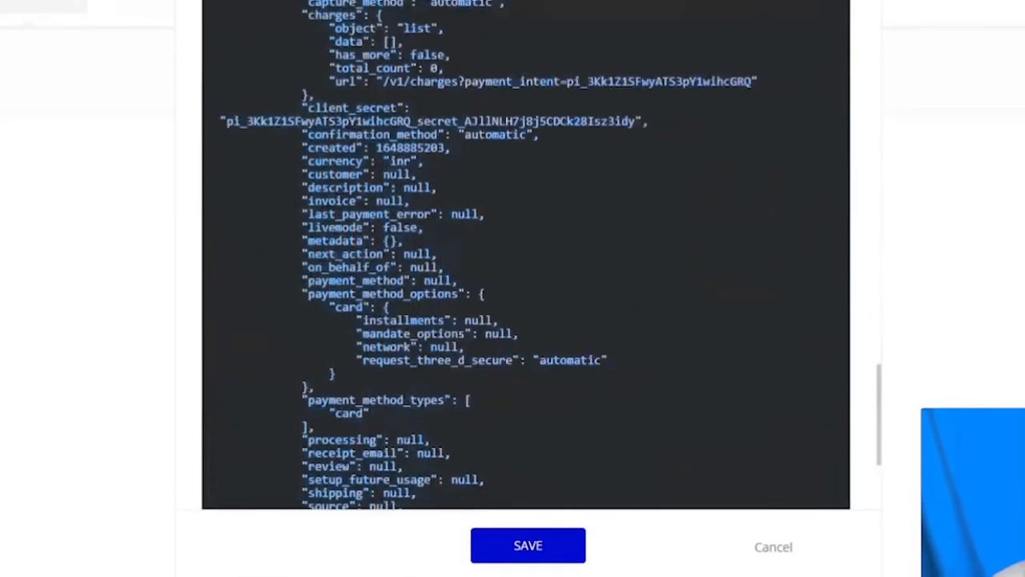
scroll("down", 3)
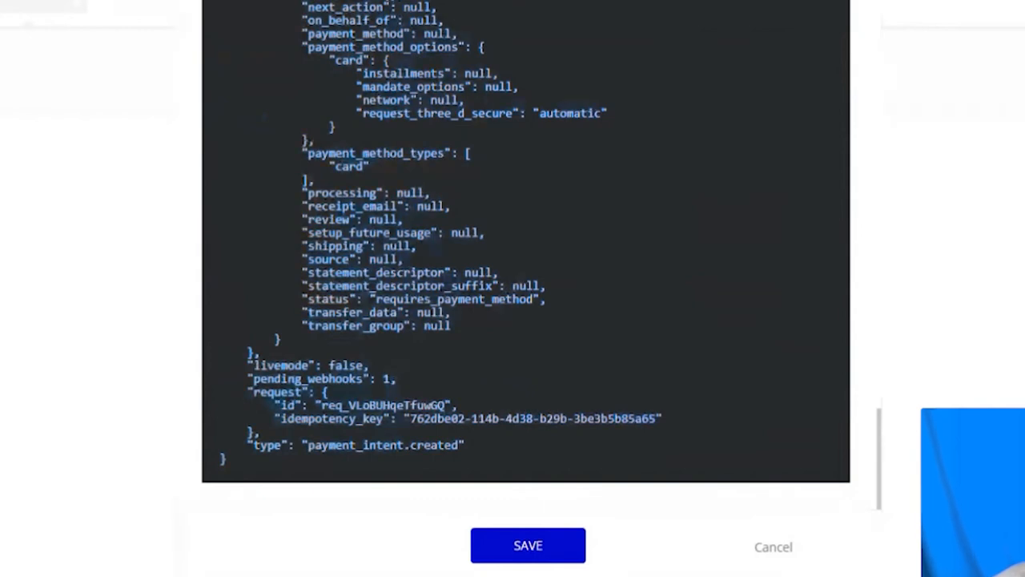
double_click(381, 446)
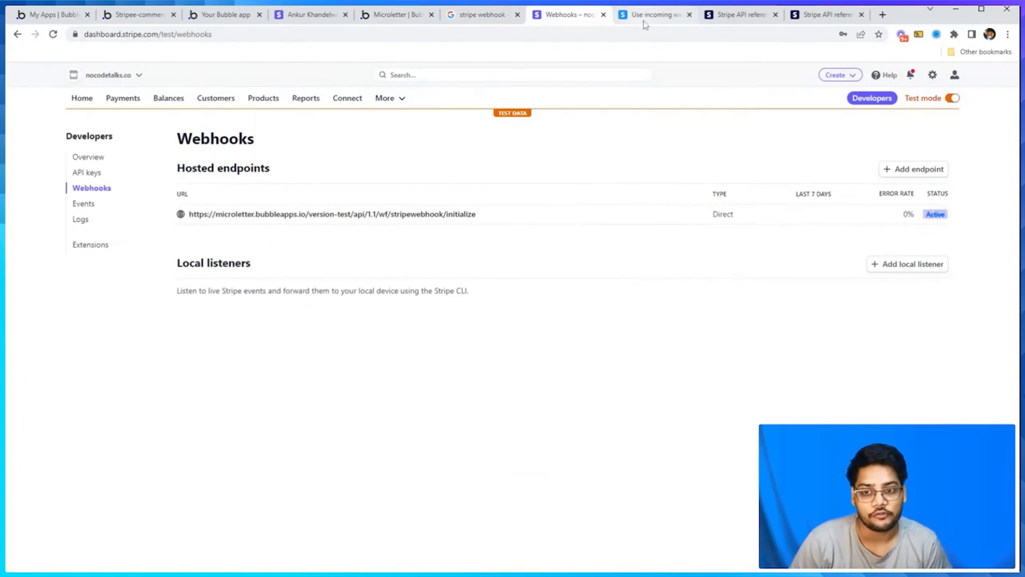
Browse Stripe's API reference of event types down to customer subscription events, then return to stripewebhook
left_click(742, 14)
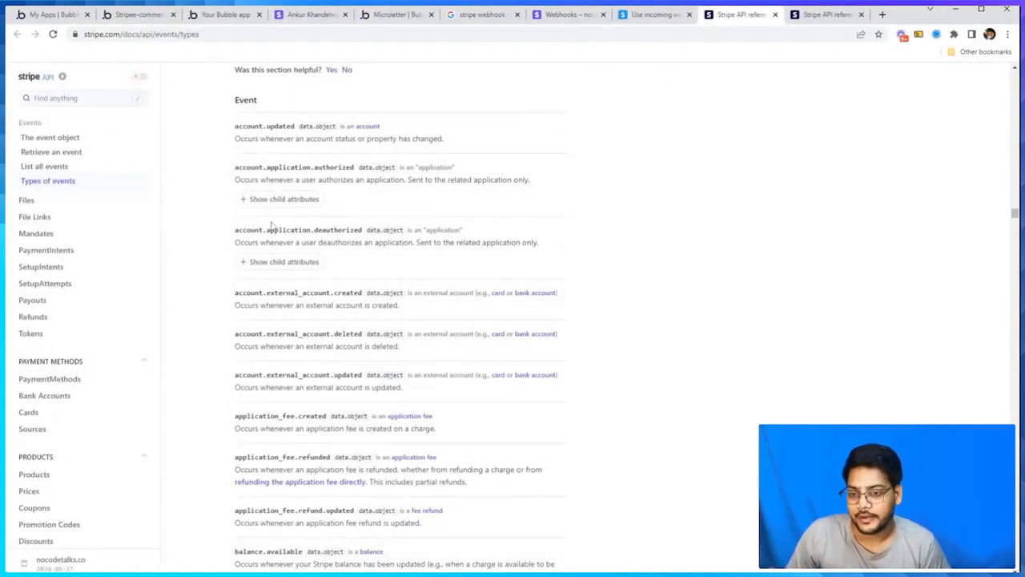
scroll("down", 3)
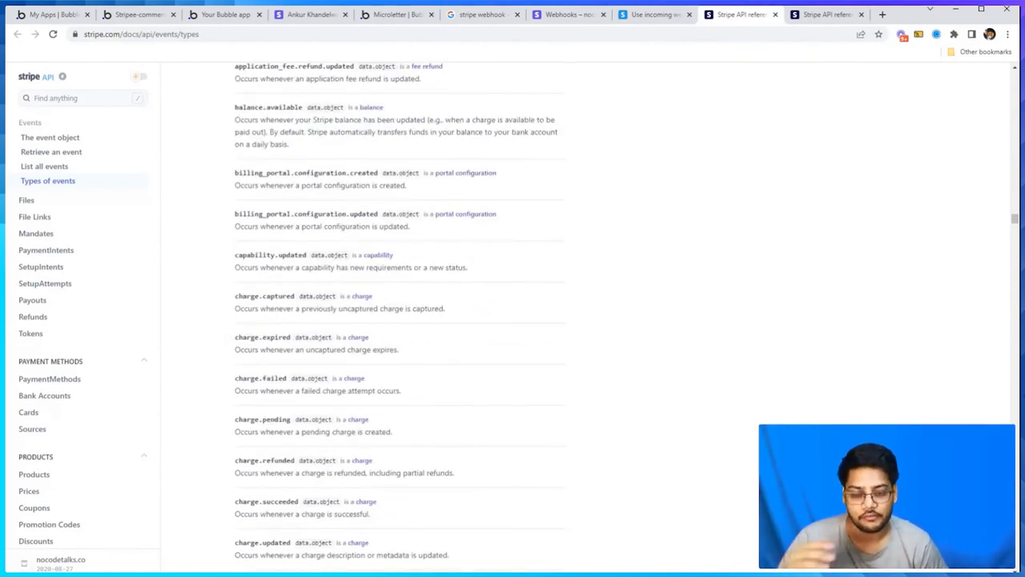
scroll("down", 3)
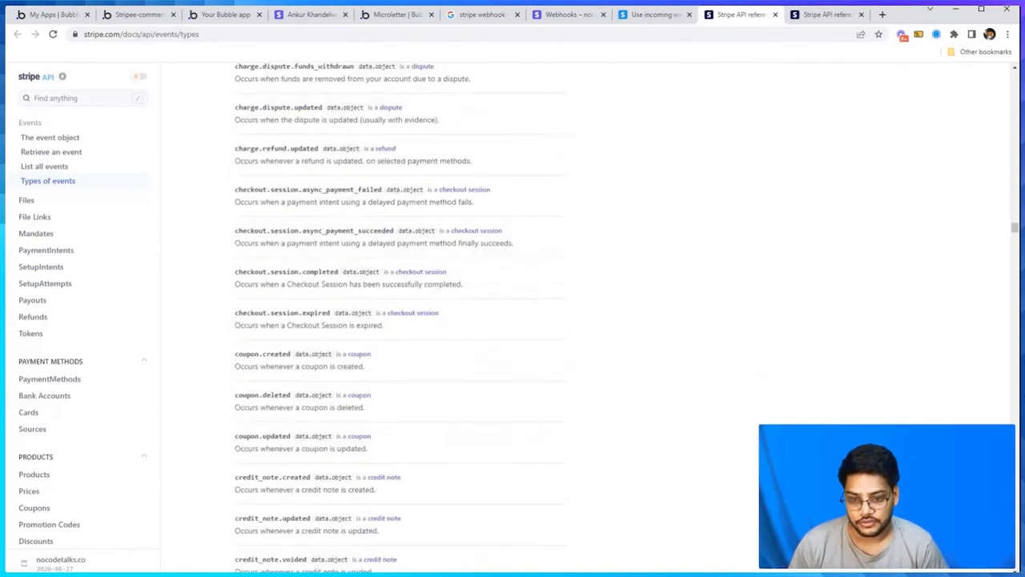
scroll("down", 3)
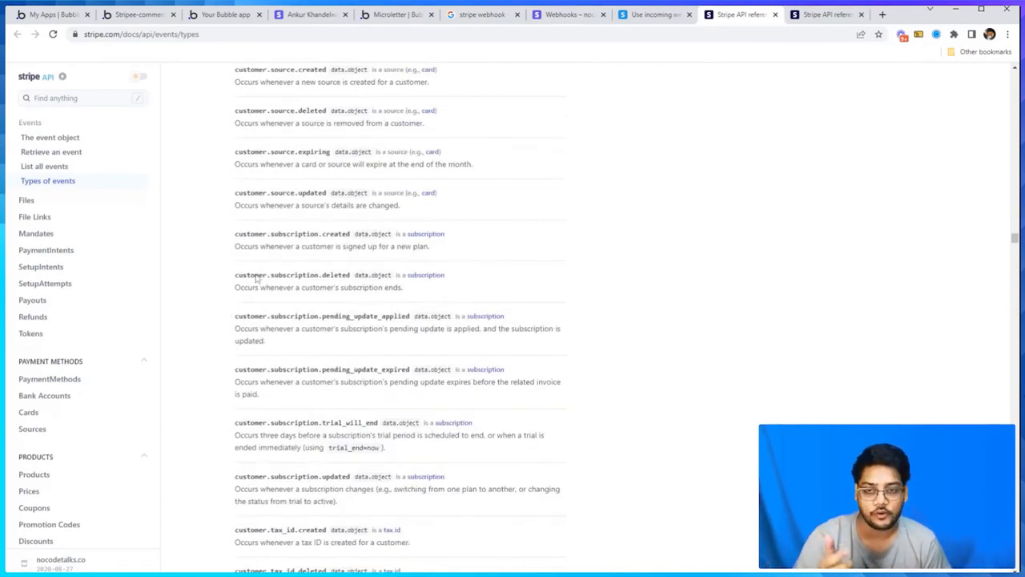
left_click(389, 14)
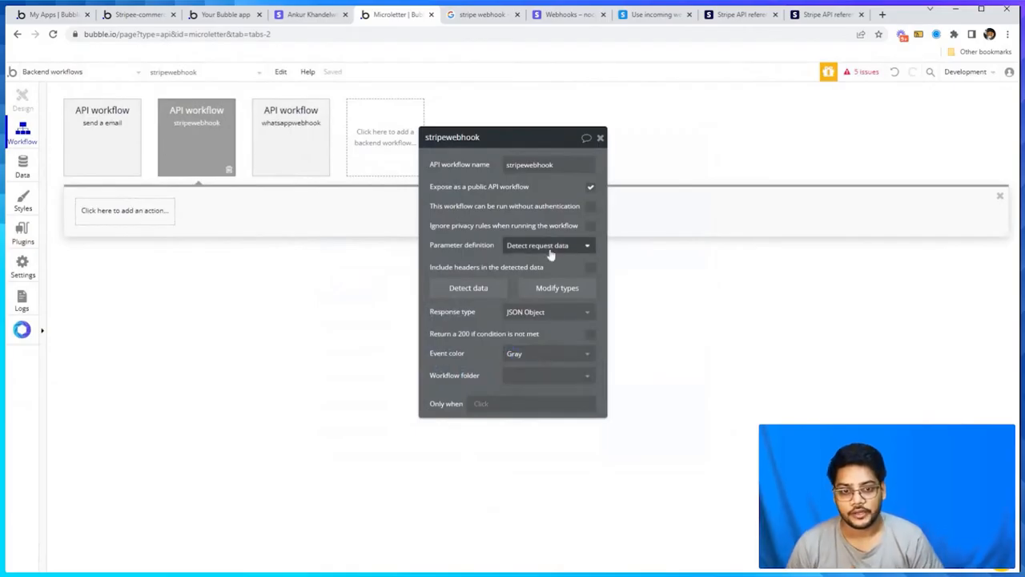
Restart request-data detection on stripewebhook and copy its initialize URL
left_click(468, 288)
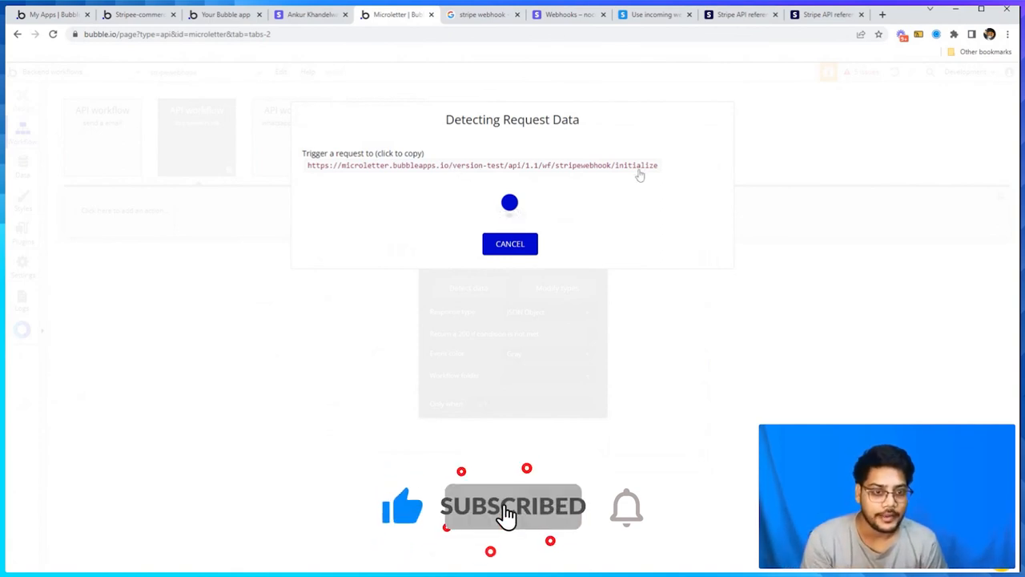
left_click(565, 15)
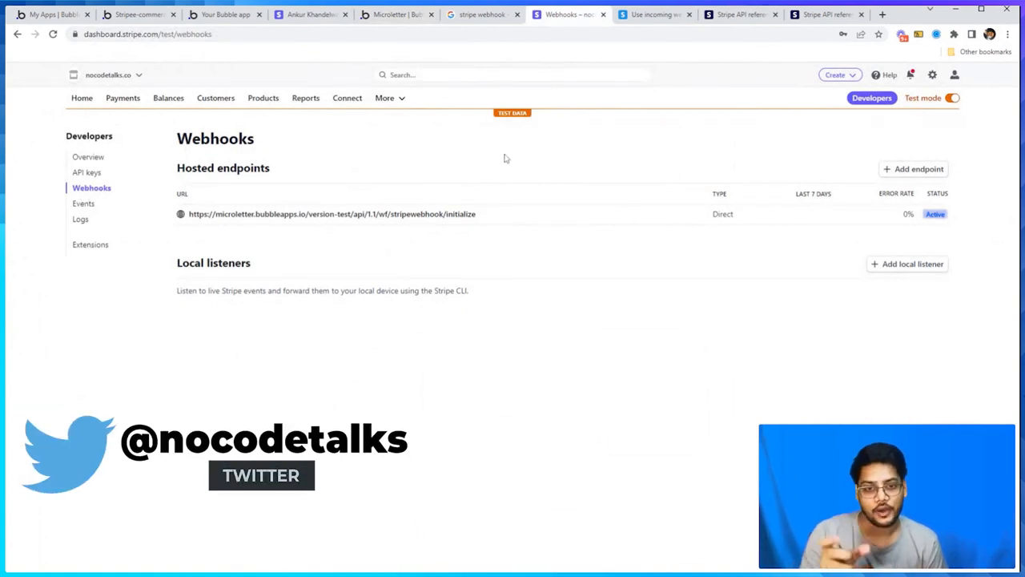
left_click(393, 15)
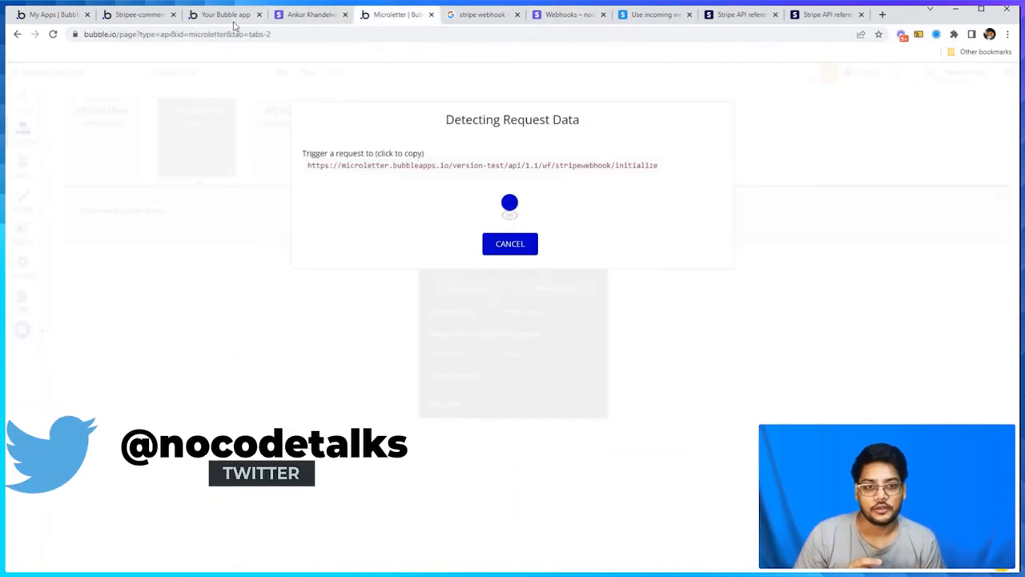